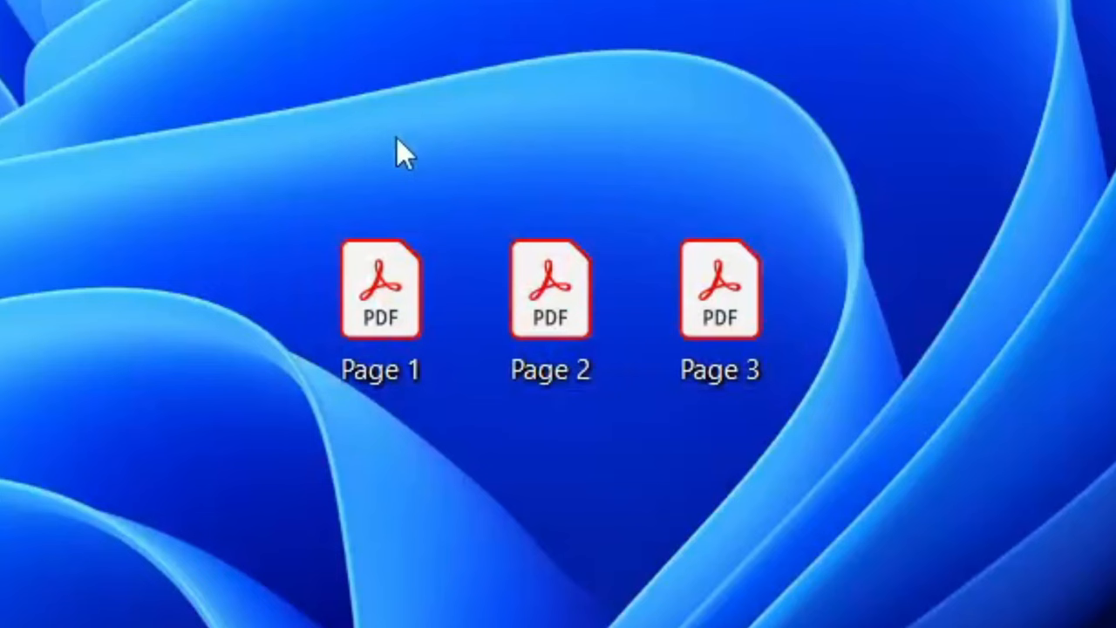
{"action": "mouse_move", "coordinate": [537, 223]}
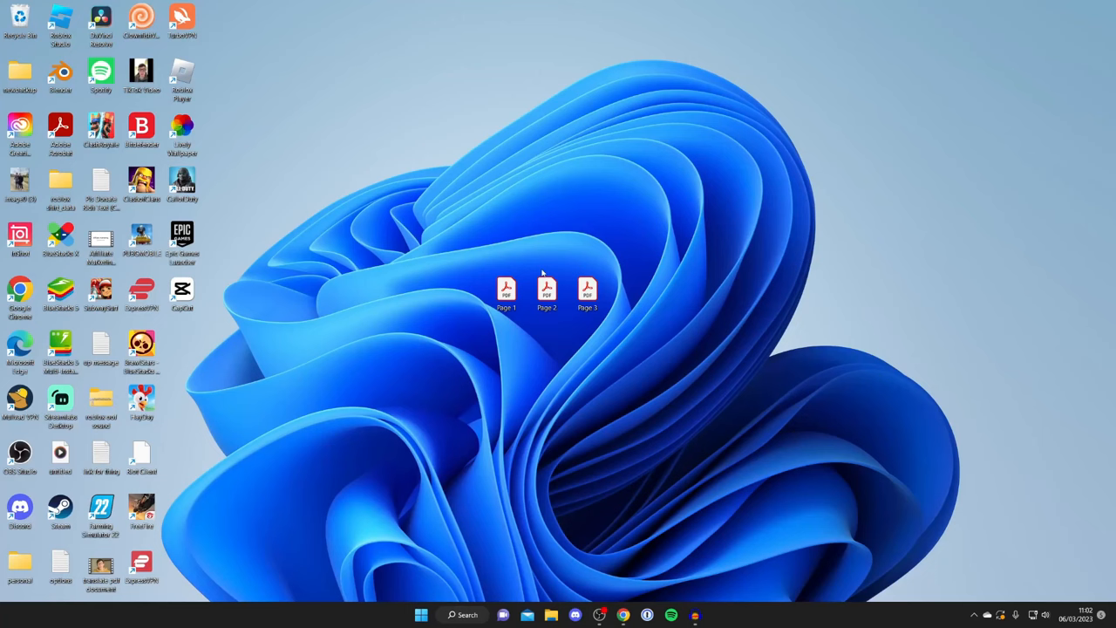
{"action": "mouse_move", "coordinate": [532, 275]}
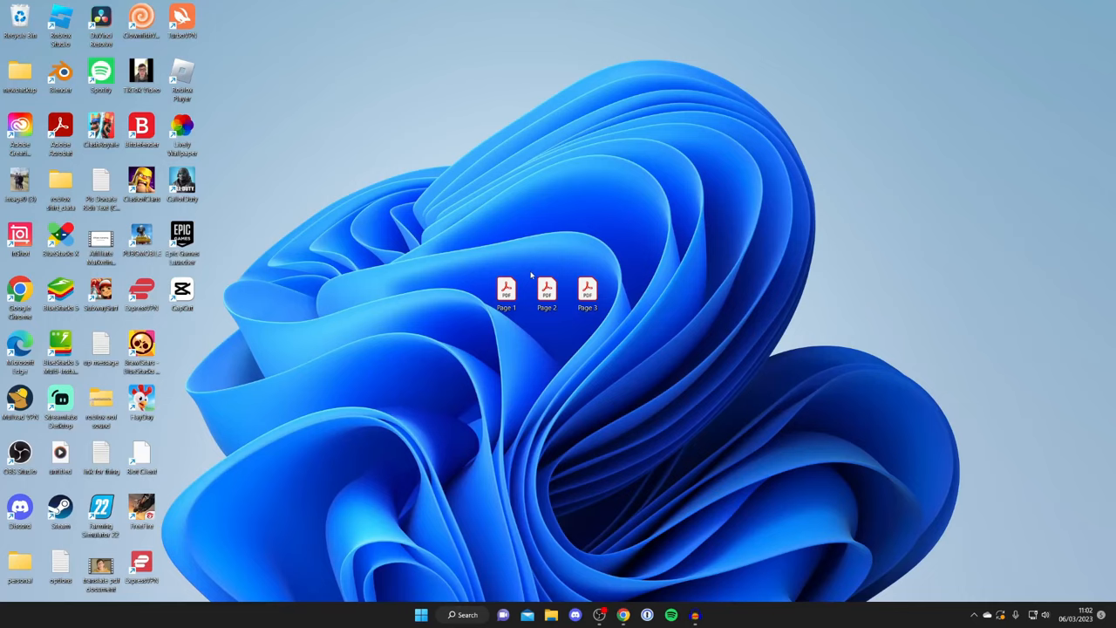
Step: Launch Google Chrome from the desktop to the Google homepage
{"action": "left_click", "coordinate": [623, 614]}
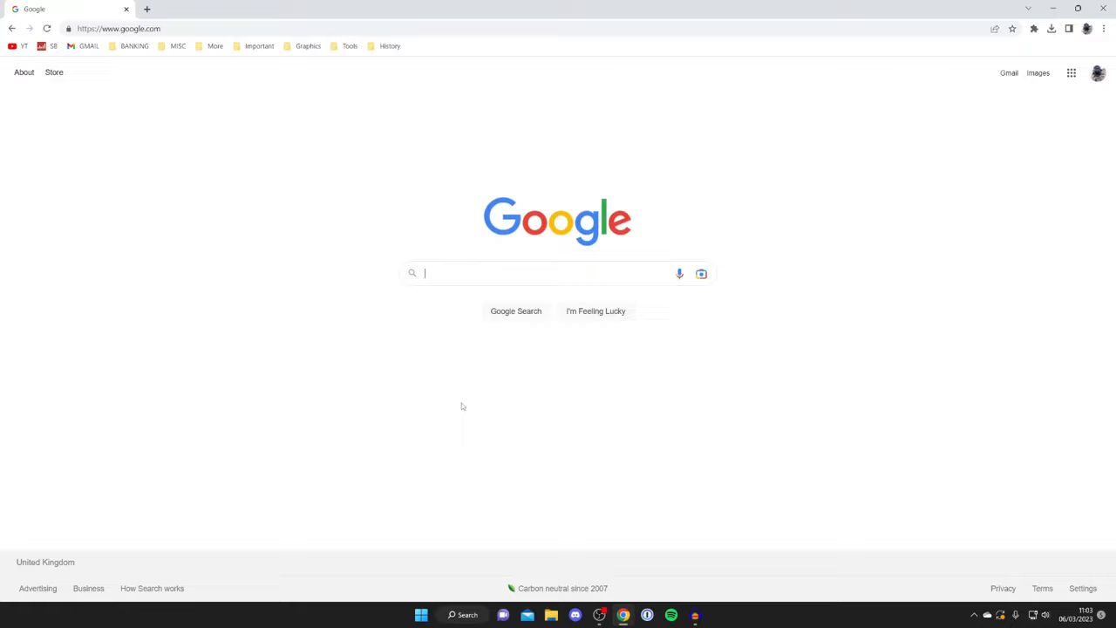
Step: Search Google for 'combine pdf' and go to the Combine PDF – Online PDF Combiner site
{"action": "type", "text": "combine pdf"}
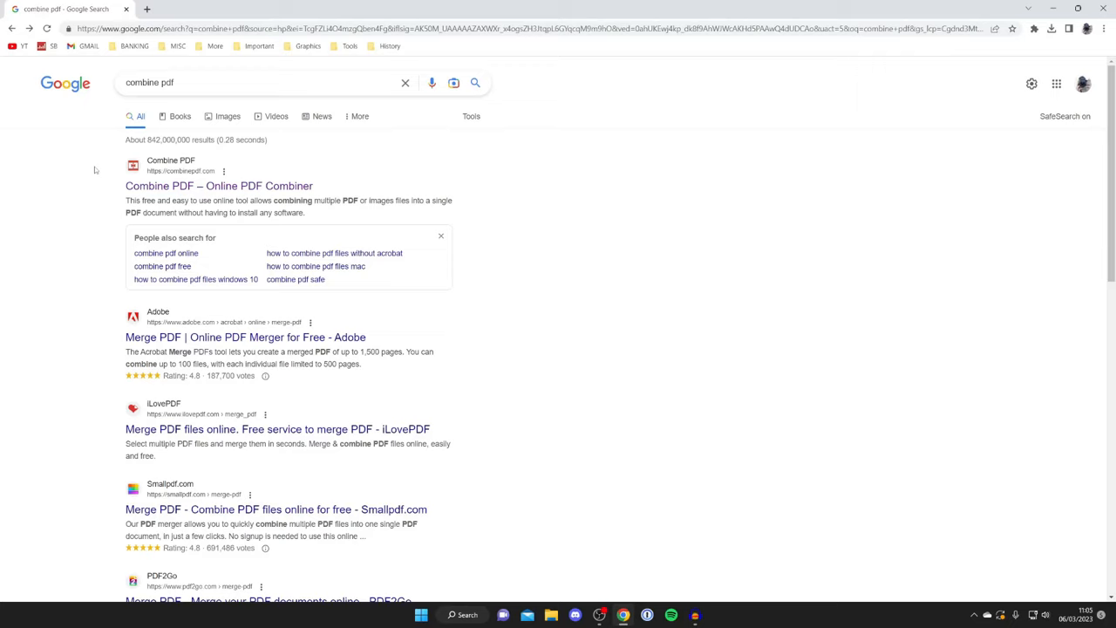
{"action": "left_click", "coordinate": [220, 185]}
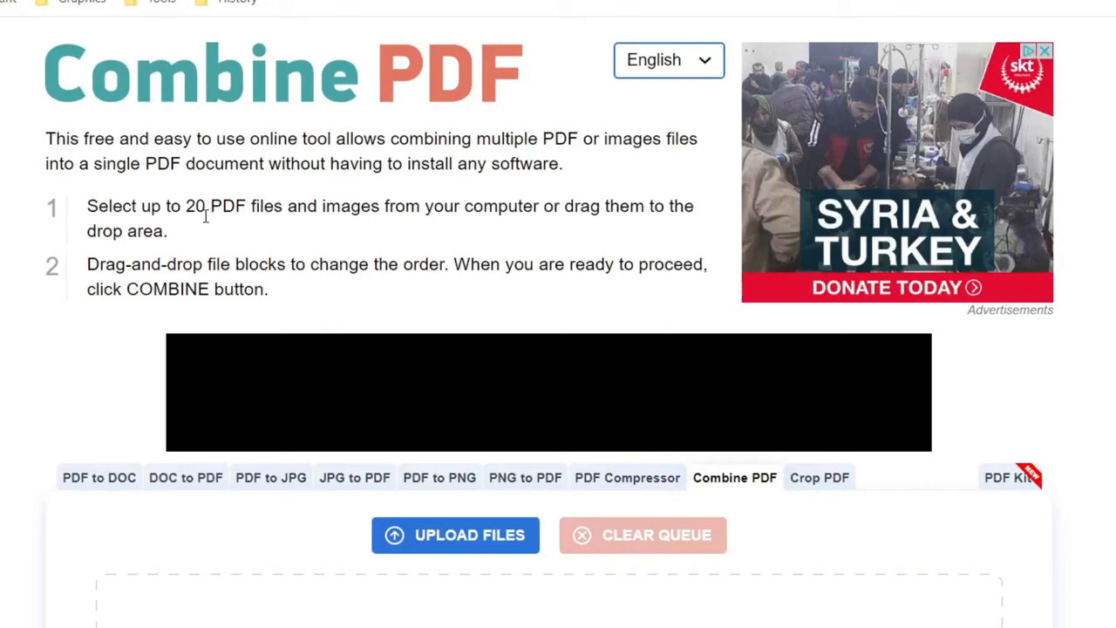
Step: Upload Page 1, Page 2 and Page 3 from the Desktop via UPLOAD FILES
{"action": "scroll", "scroll_direction": "down", "scroll_amount": 3}
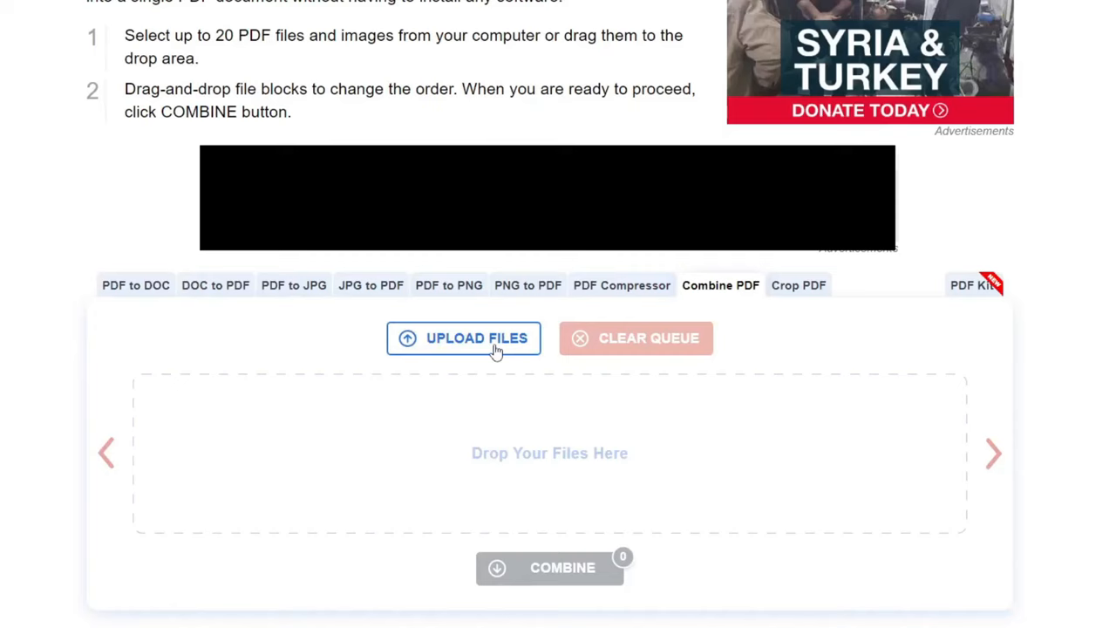
{"action": "left_click", "coordinate": [464, 338]}
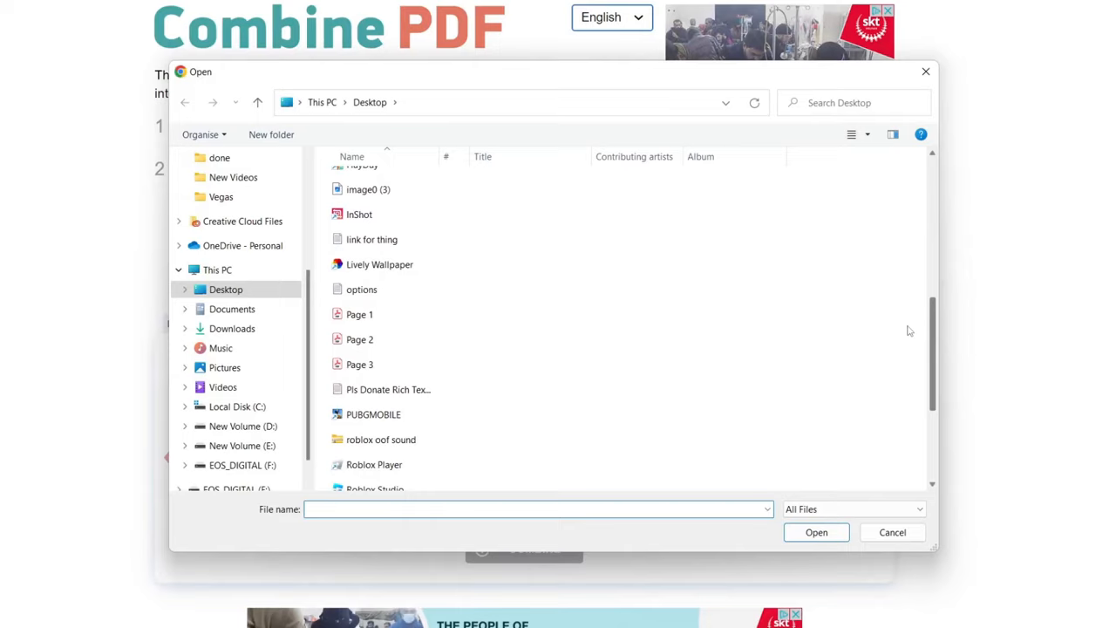
{"action": "left_click", "coordinate": [360, 314]}
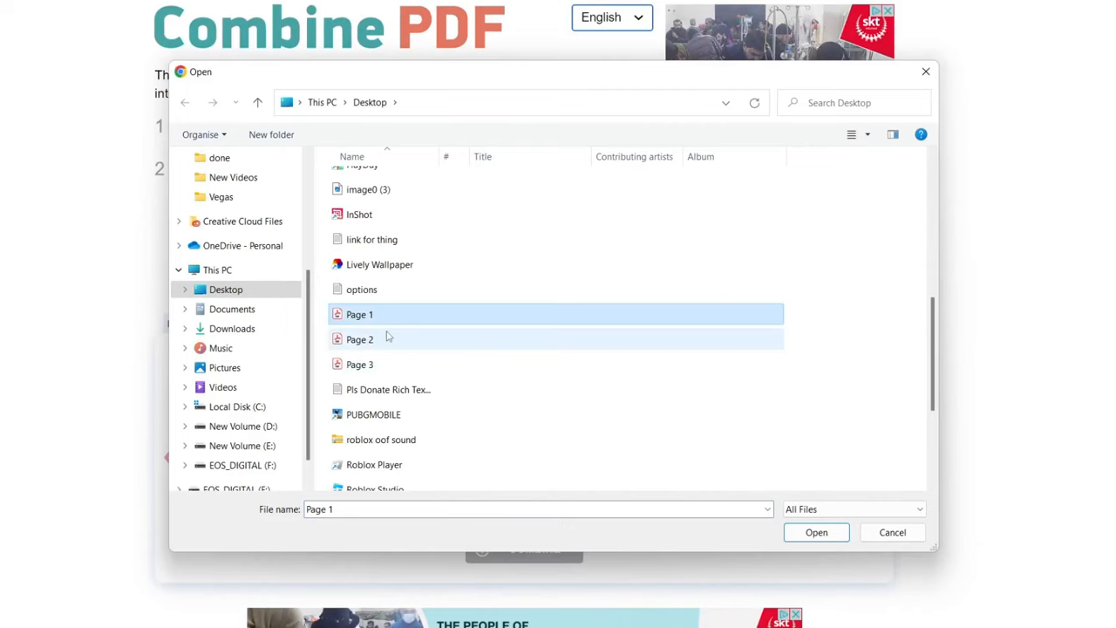
{"action": "left_click", "coordinate": [816, 532]}
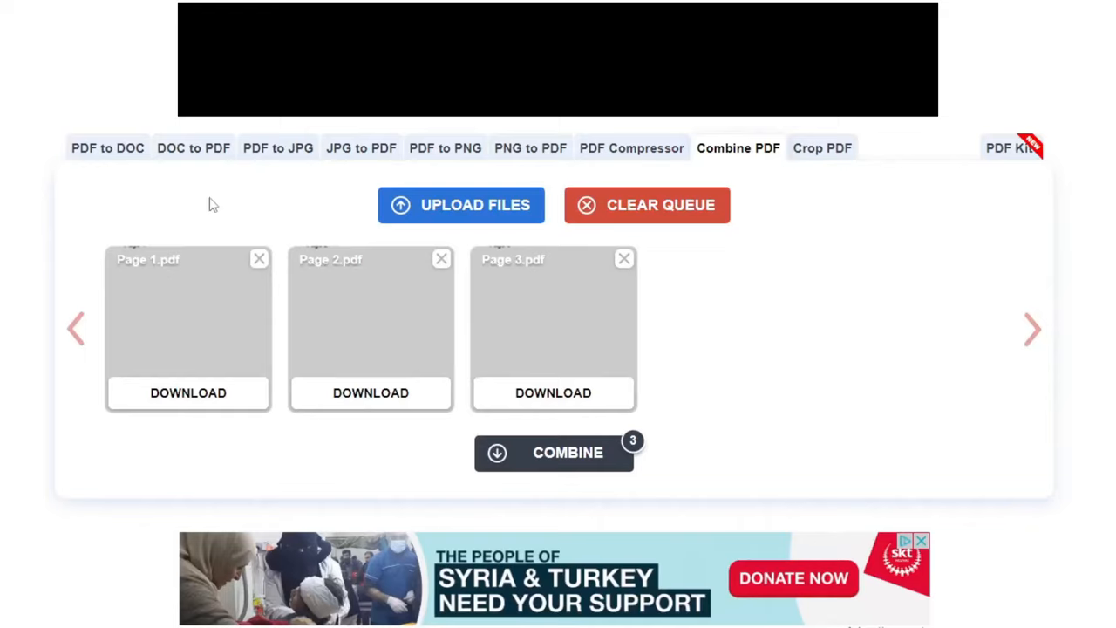
{"action": "mouse_move", "coordinate": [176, 317]}
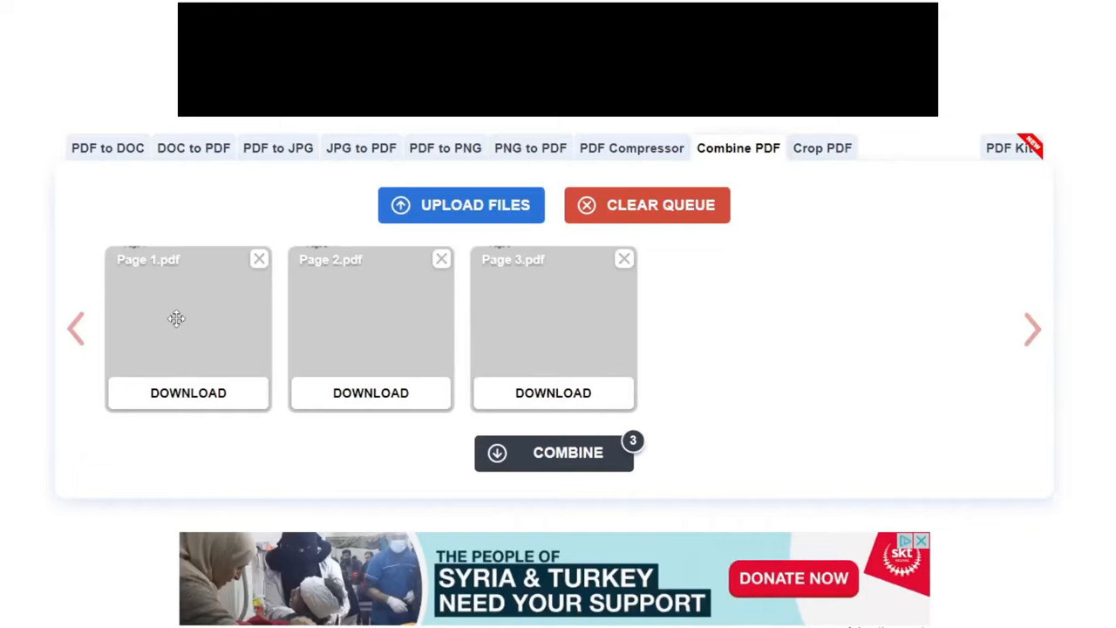
{"action": "mouse_move", "coordinate": [314, 258]}
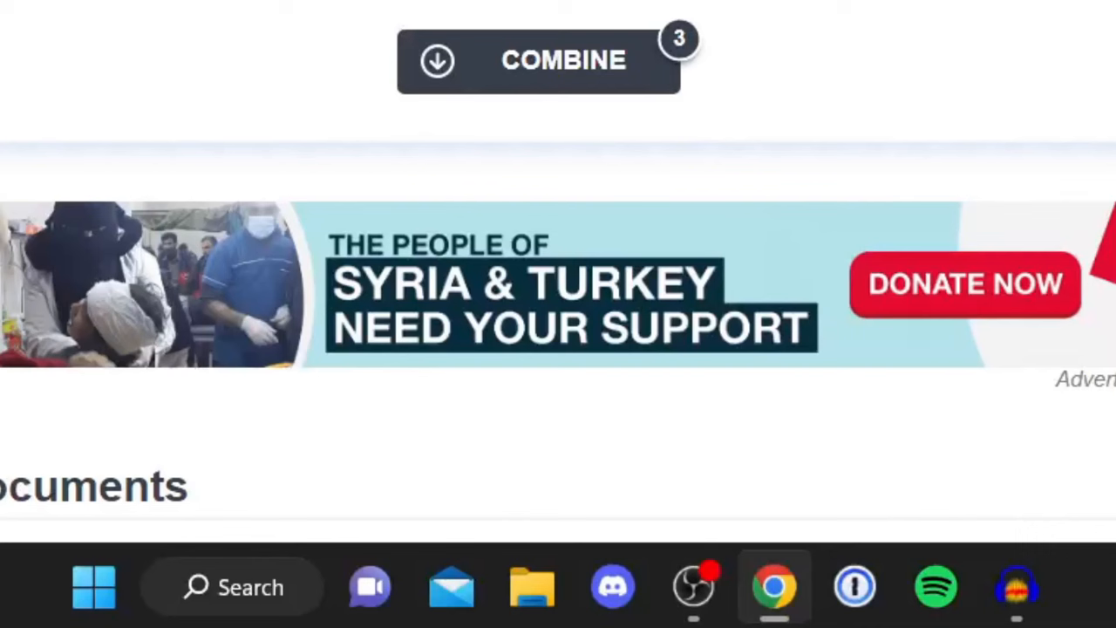
{"action": "mouse_move", "coordinate": [532, 586]}
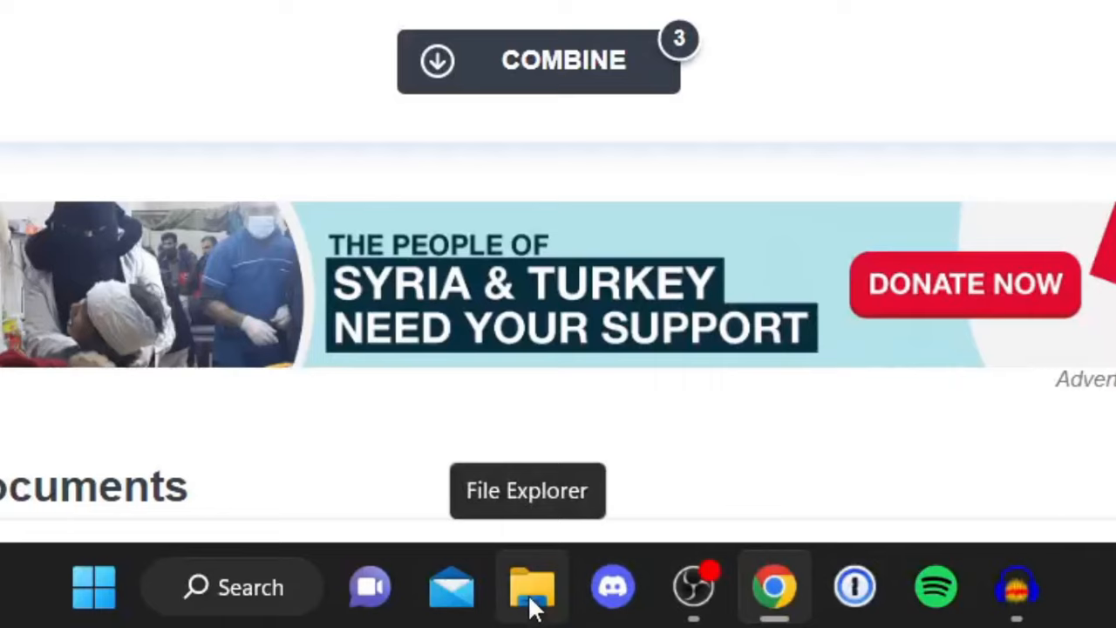